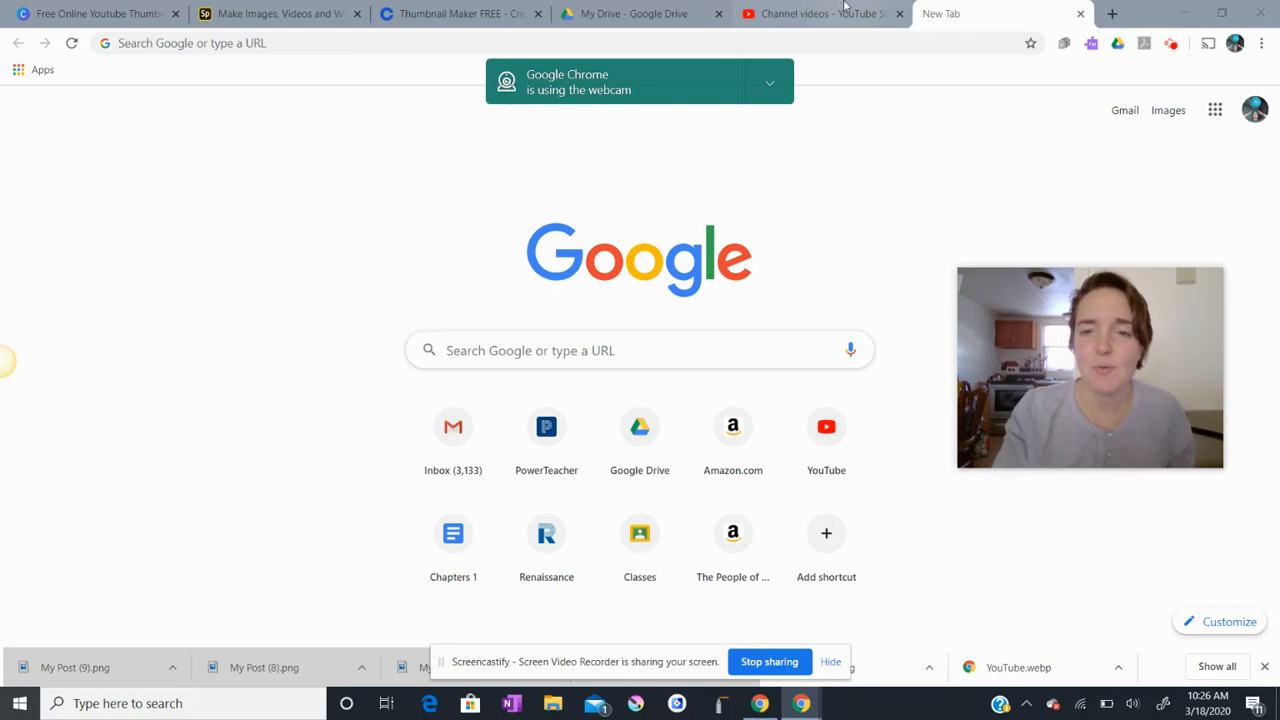
# Step: Enter 'Tutorial' as the video's title in the Details step
pyautogui.click(820, 13)
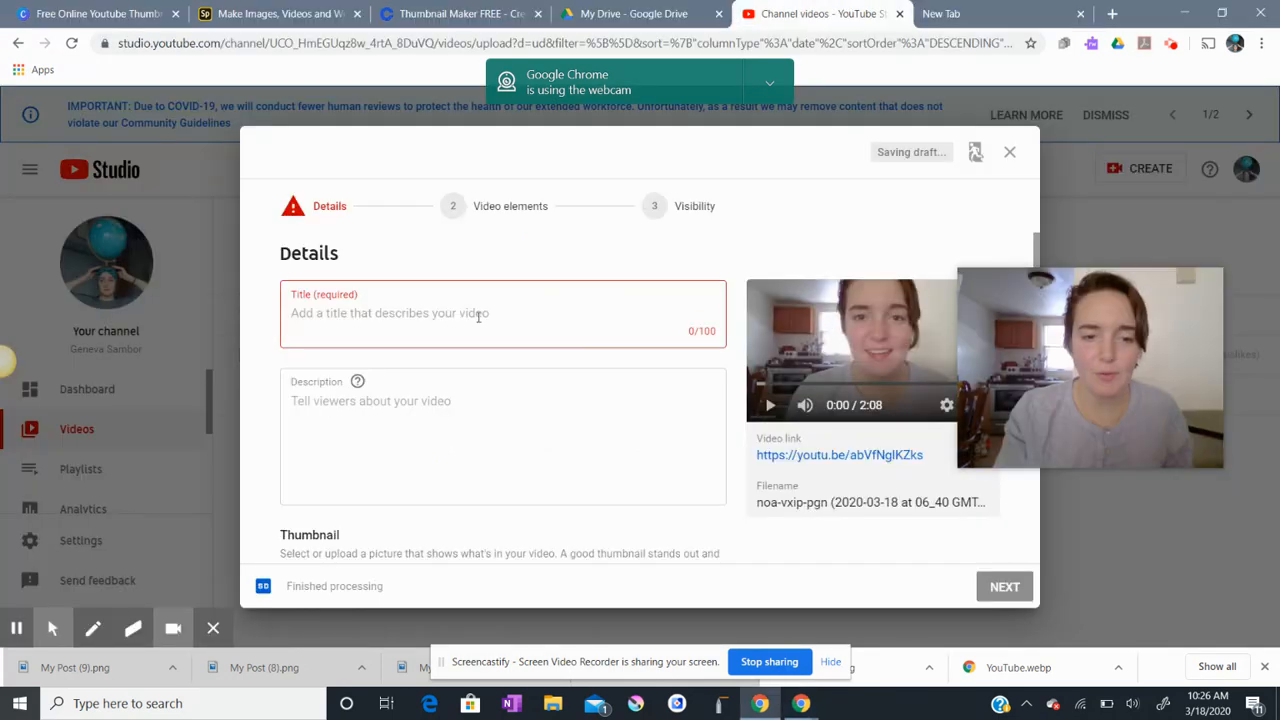
pyautogui.click(390, 313)
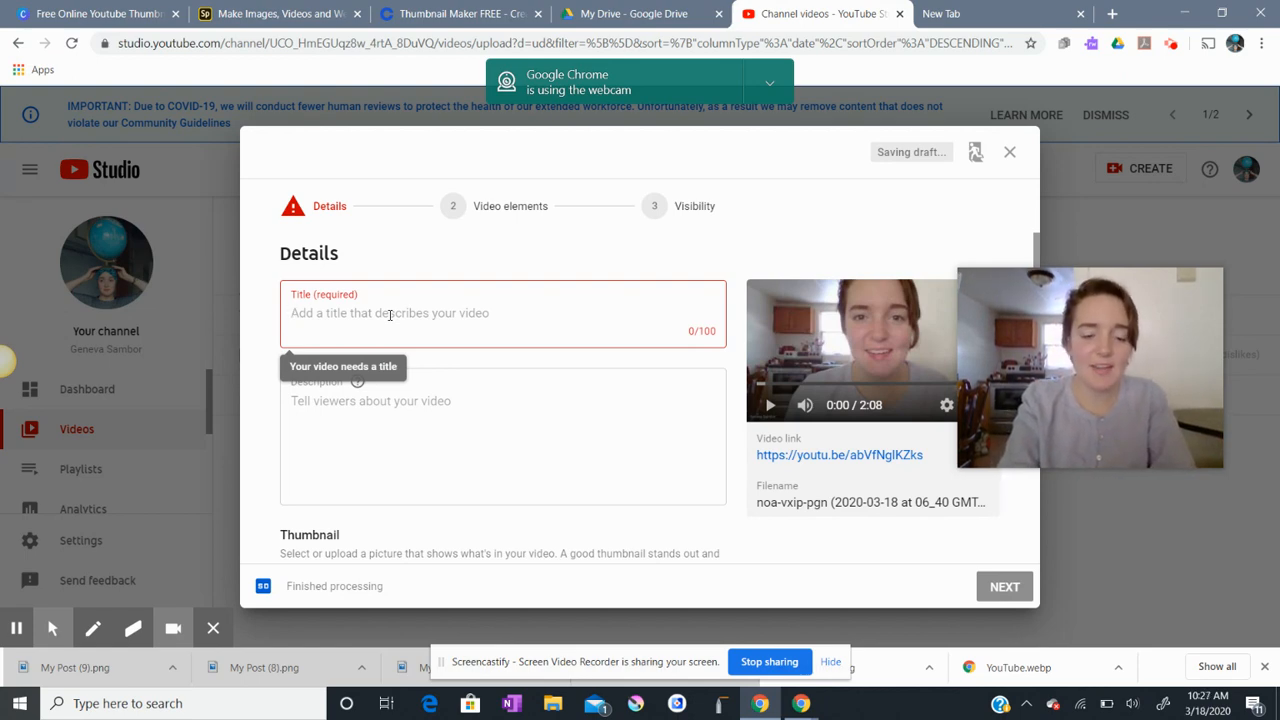
pyautogui.write('Tutorial')
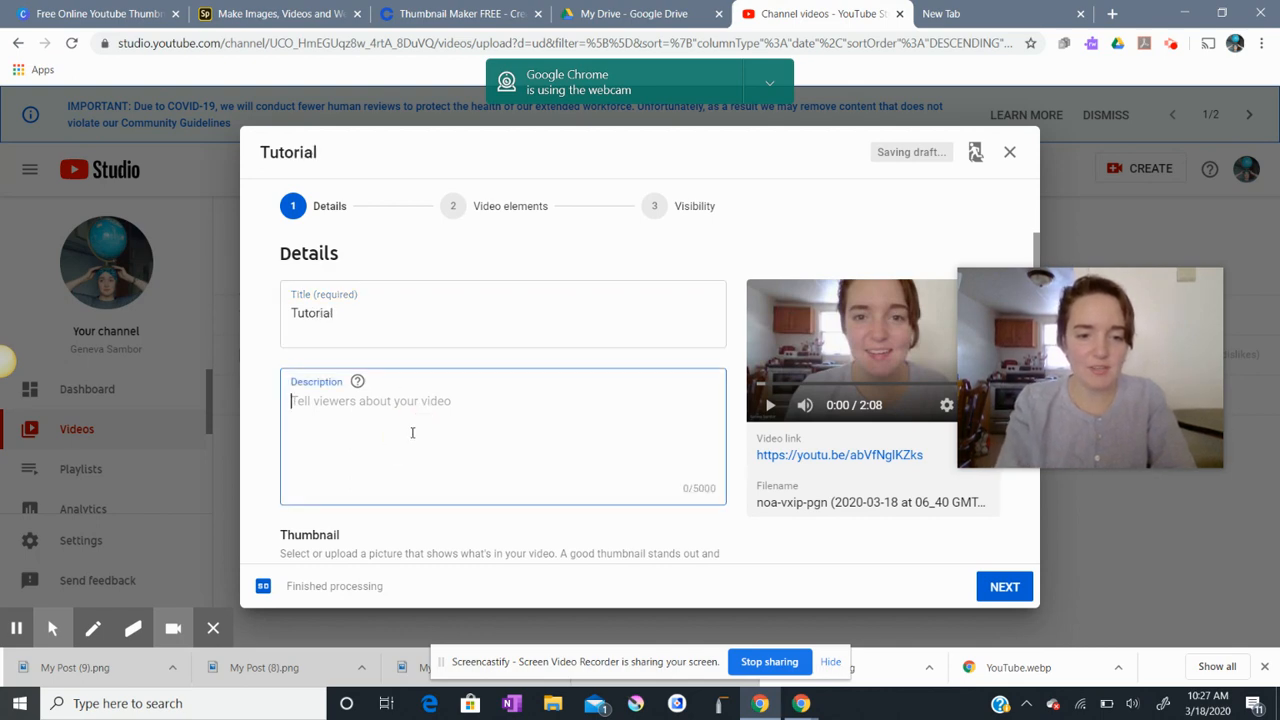
pyautogui.scroll(-3)
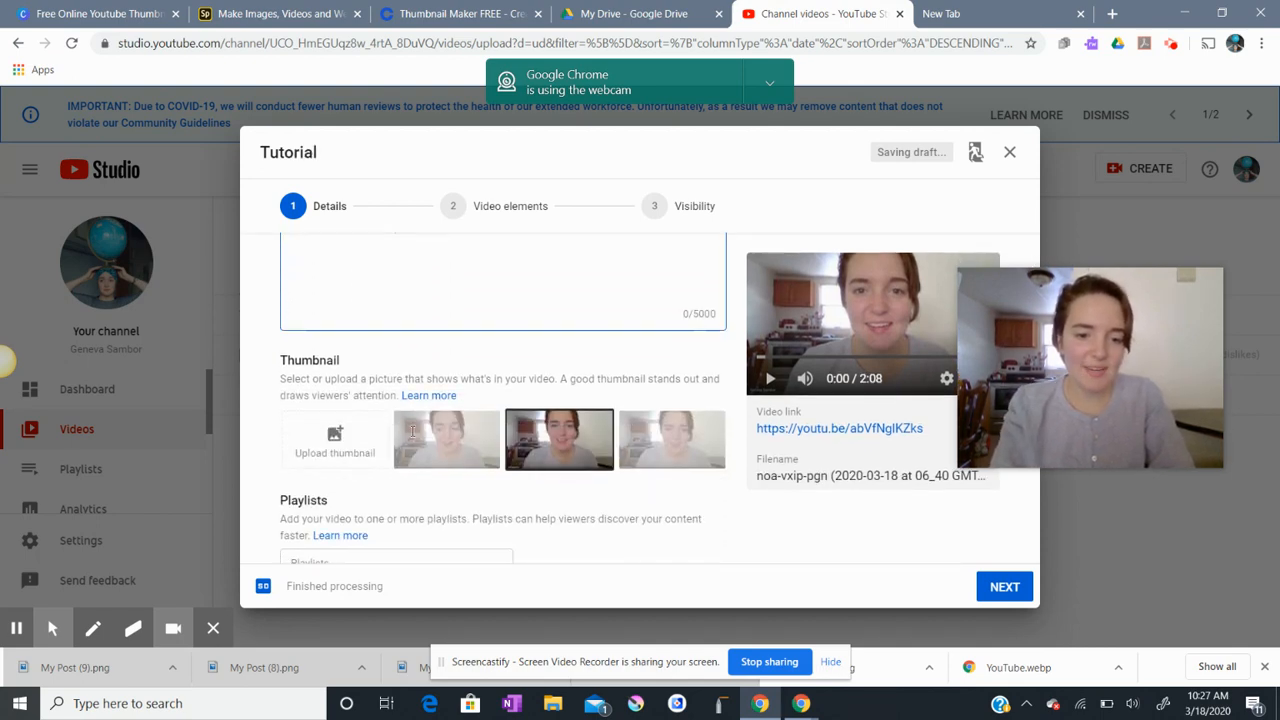
pyautogui.scroll(-3)
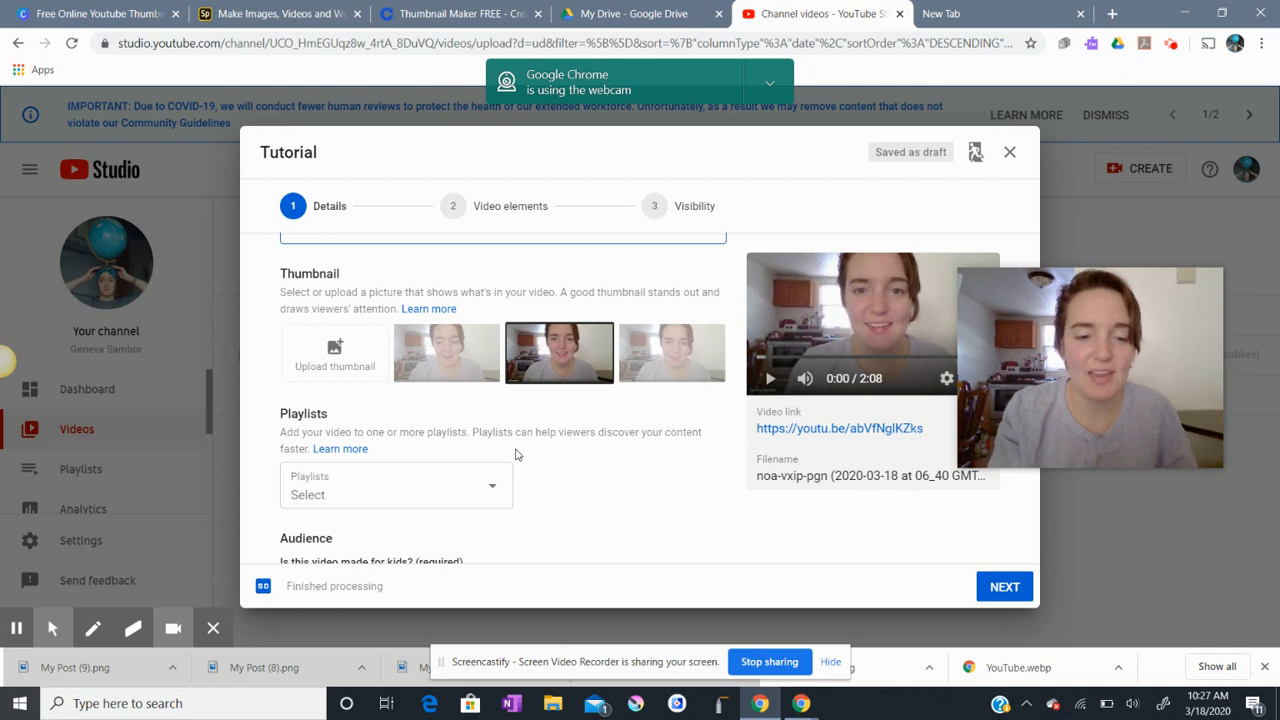
pyautogui.click(395, 494)
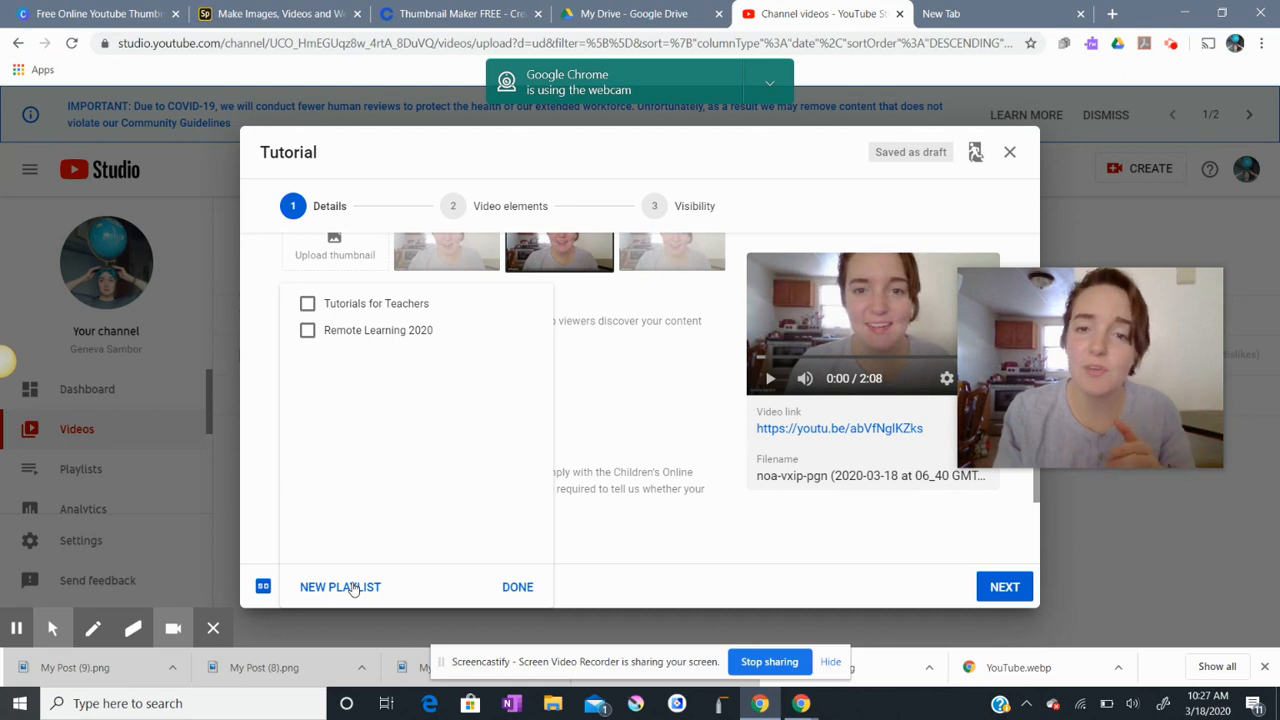
pyautogui.click(340, 587)
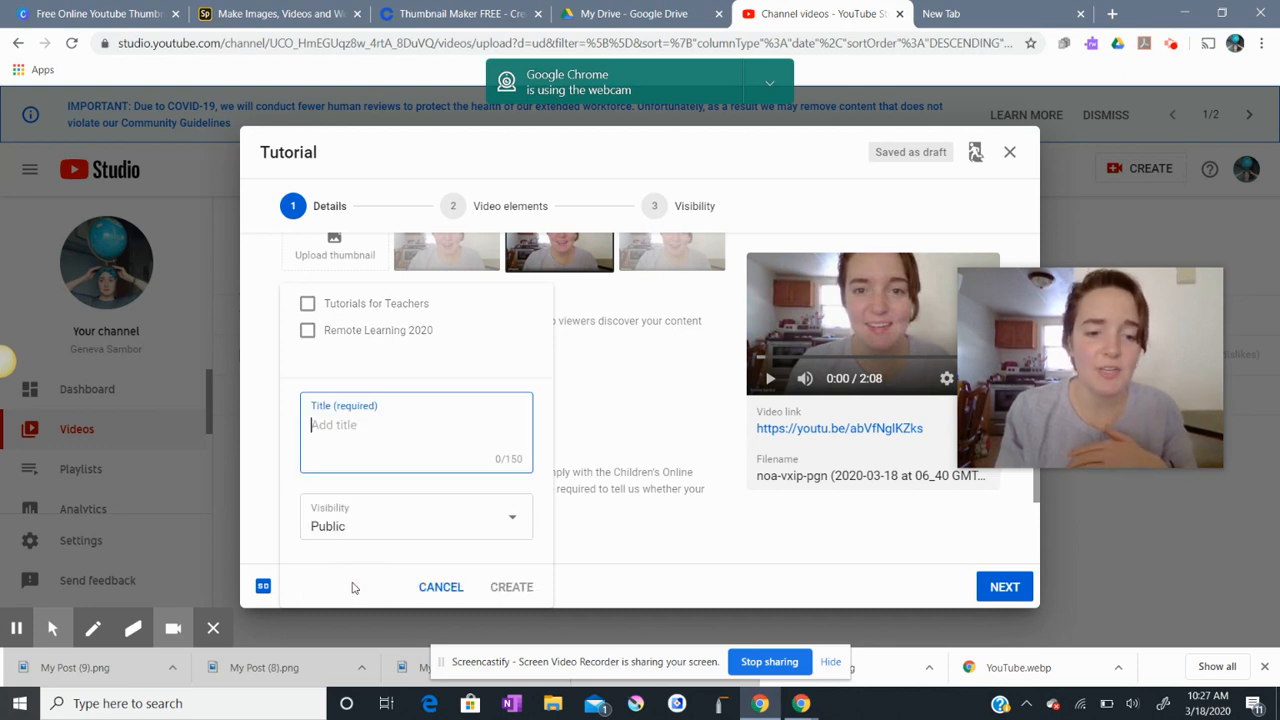
pyautogui.moveTo(683, 471)
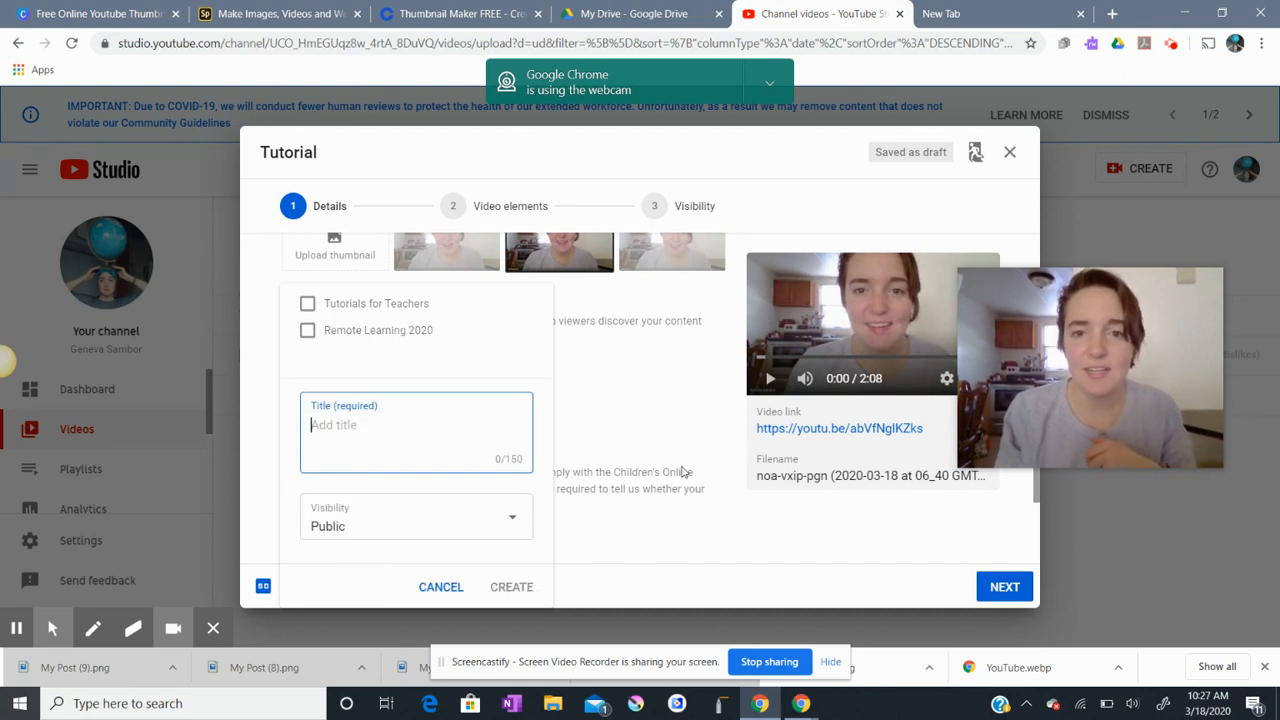
pyautogui.scroll(-3)
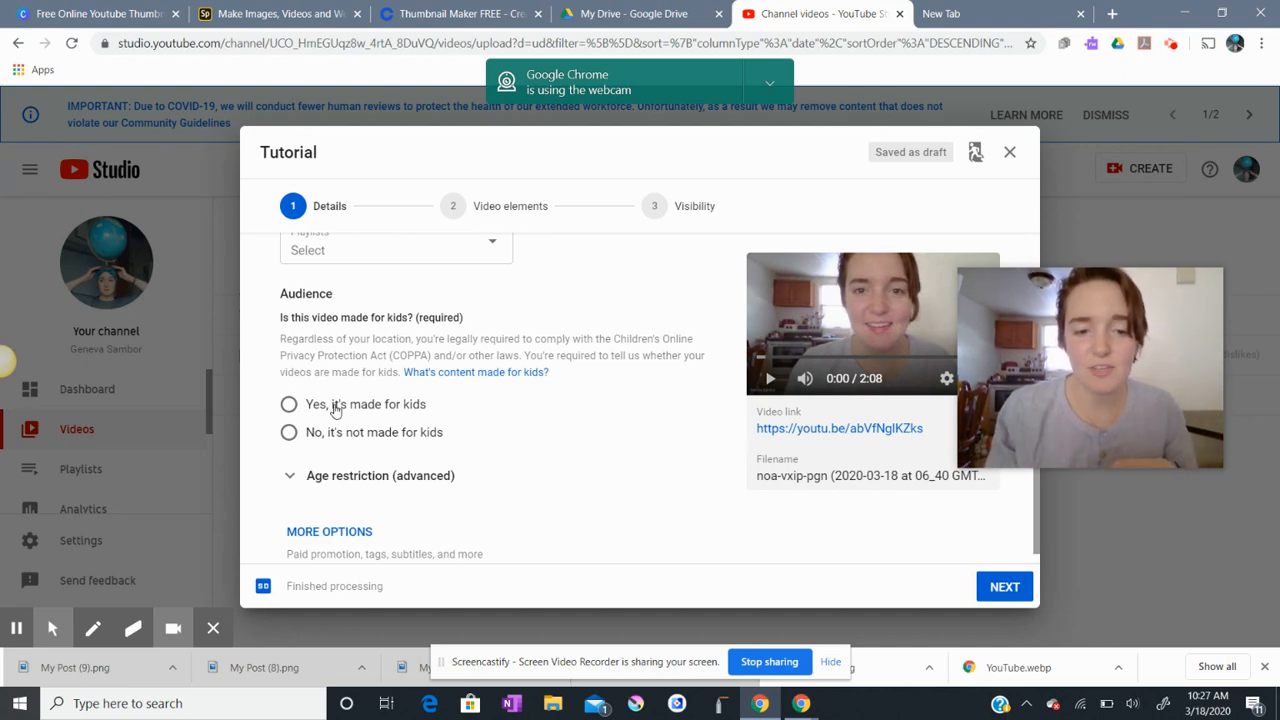
# Step: Set Audience to 'Yes, it's made for kids' and continue to video elements
pyautogui.click(289, 404)
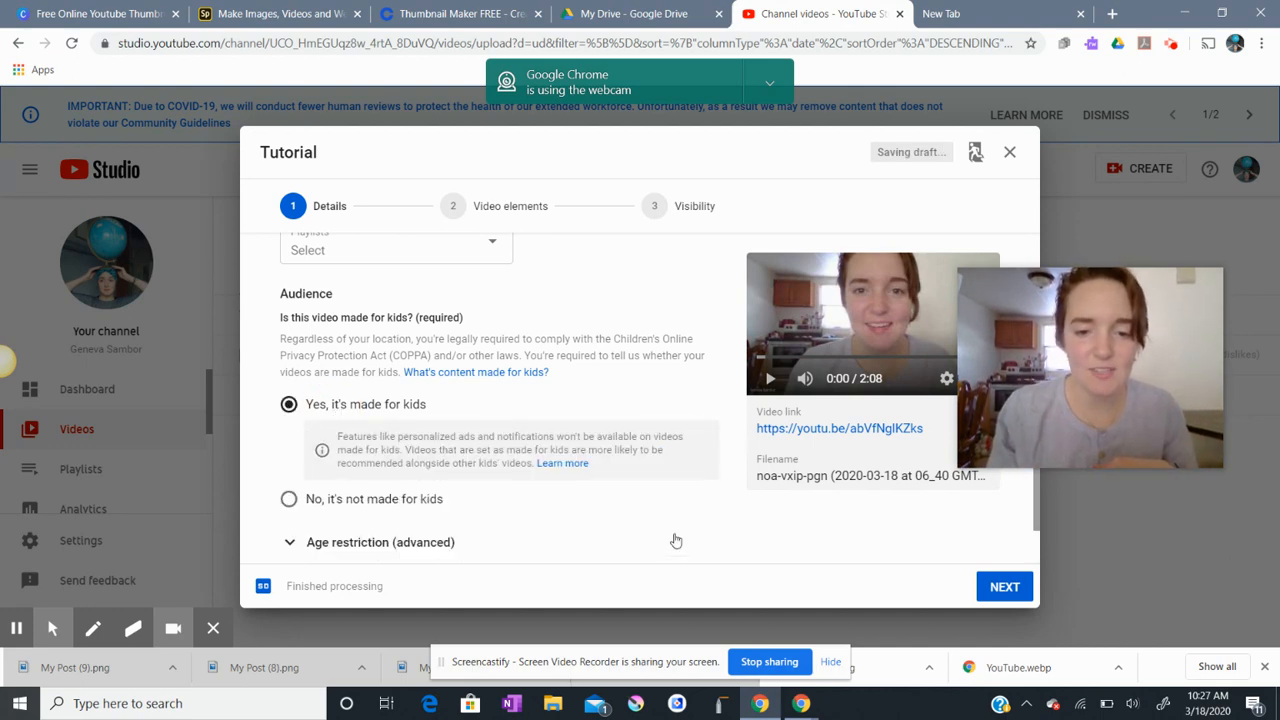
pyautogui.scroll(-3)
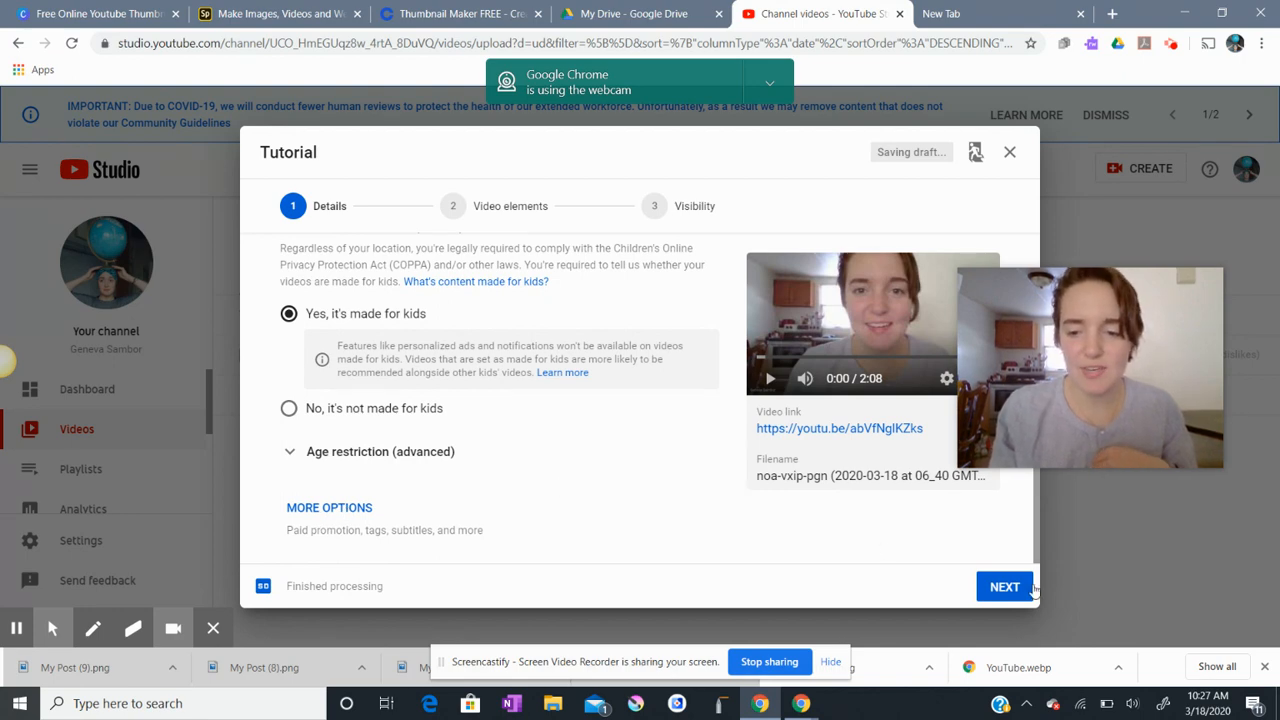
pyautogui.click(1003, 587)
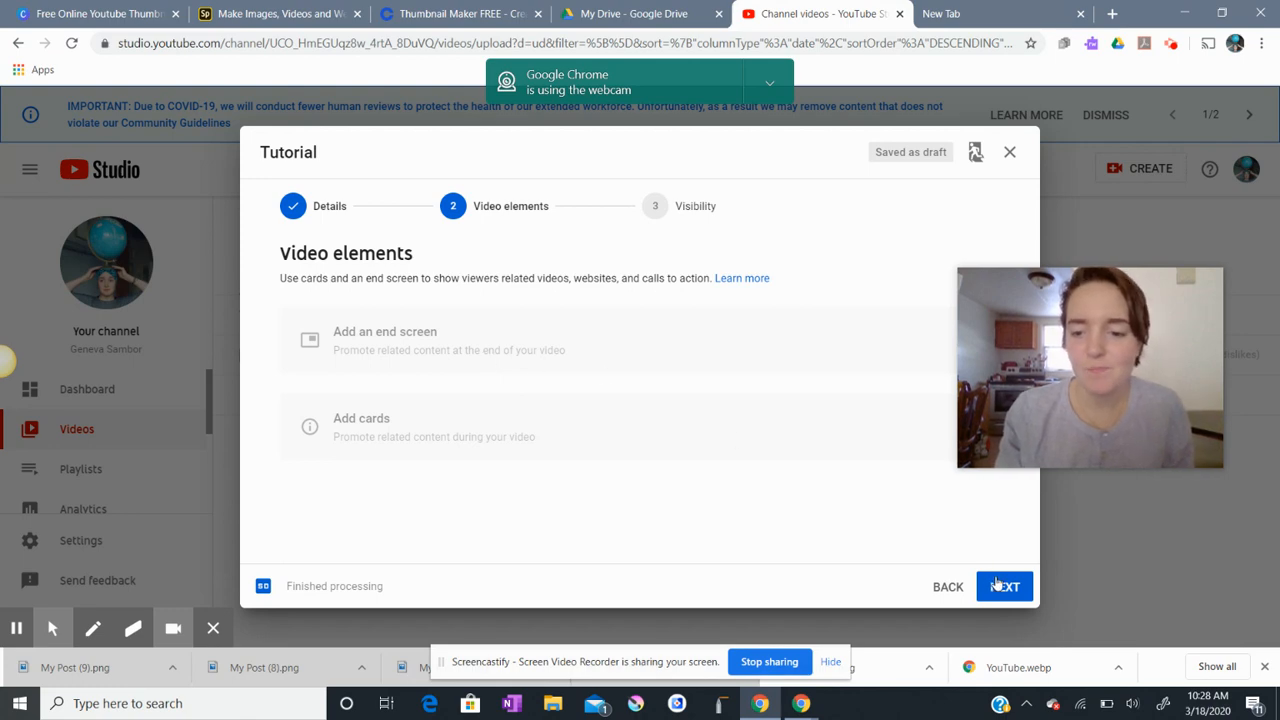
# Step: Set the Tutorial video's visibility to Public and publish it
pyautogui.click(1004, 586)
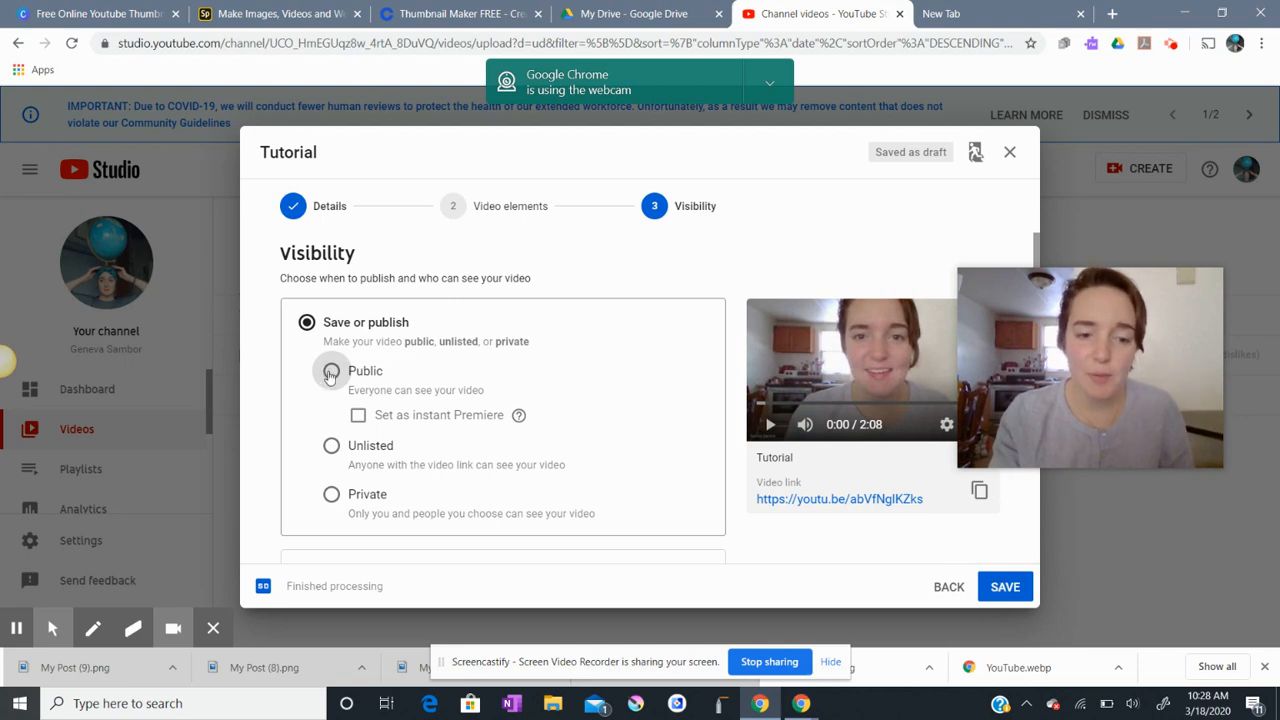
pyautogui.click(331, 370)
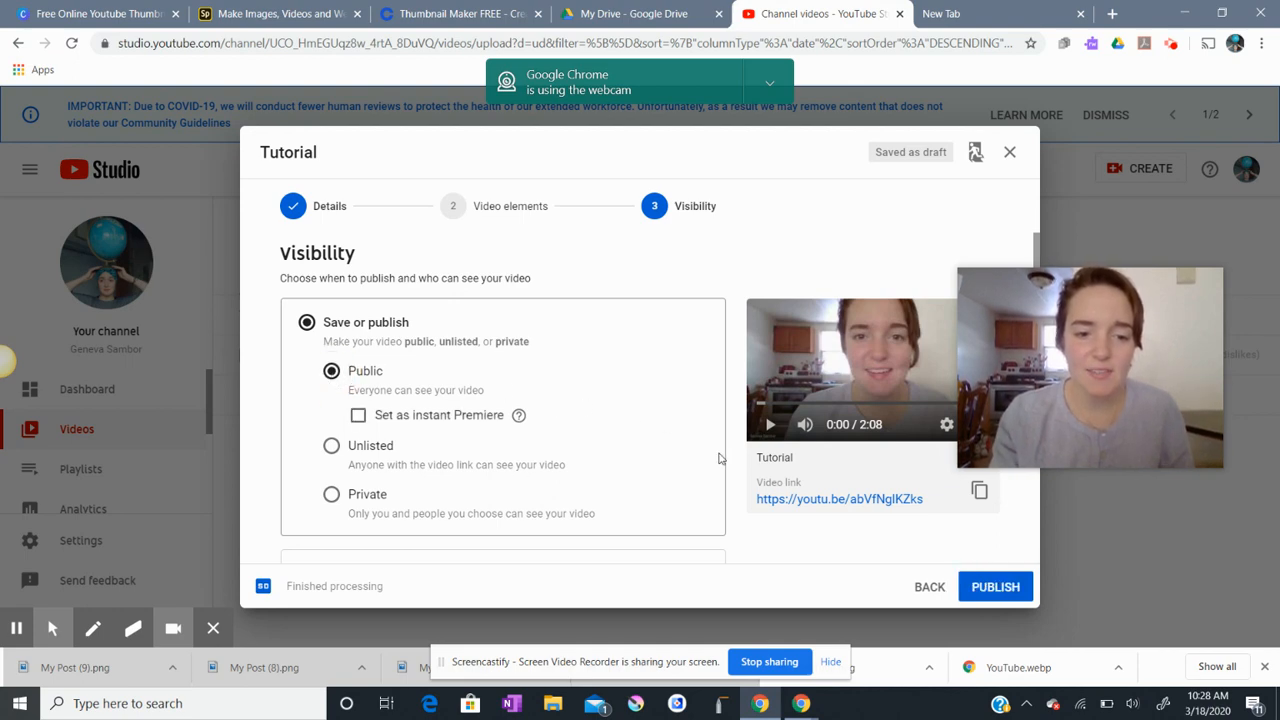
pyautogui.scroll(-3)
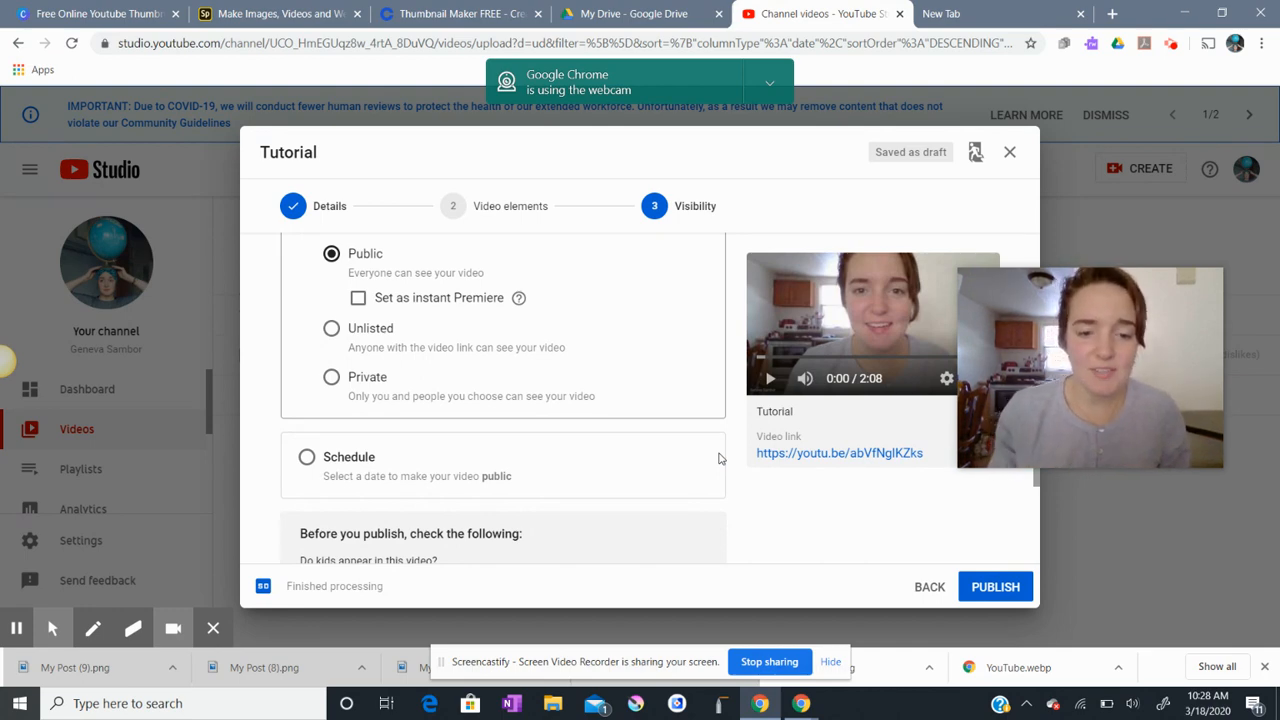
pyautogui.scroll(-3)
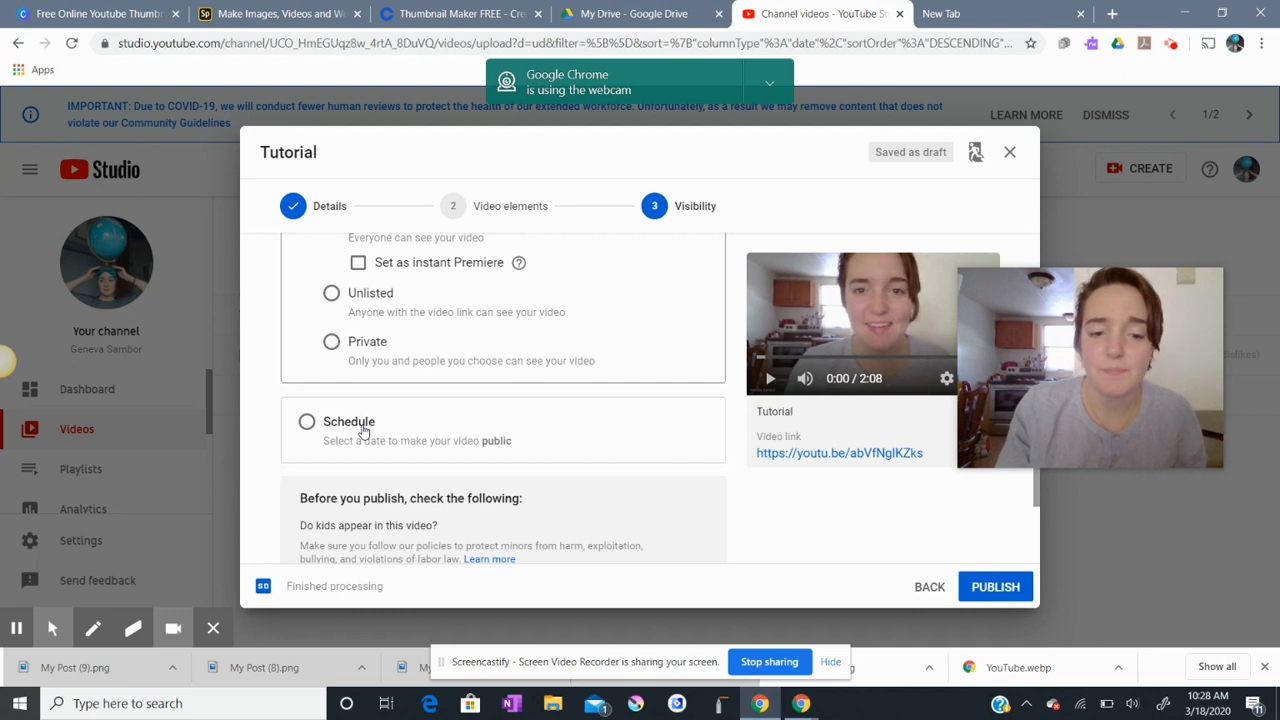
pyautogui.scroll(-3)
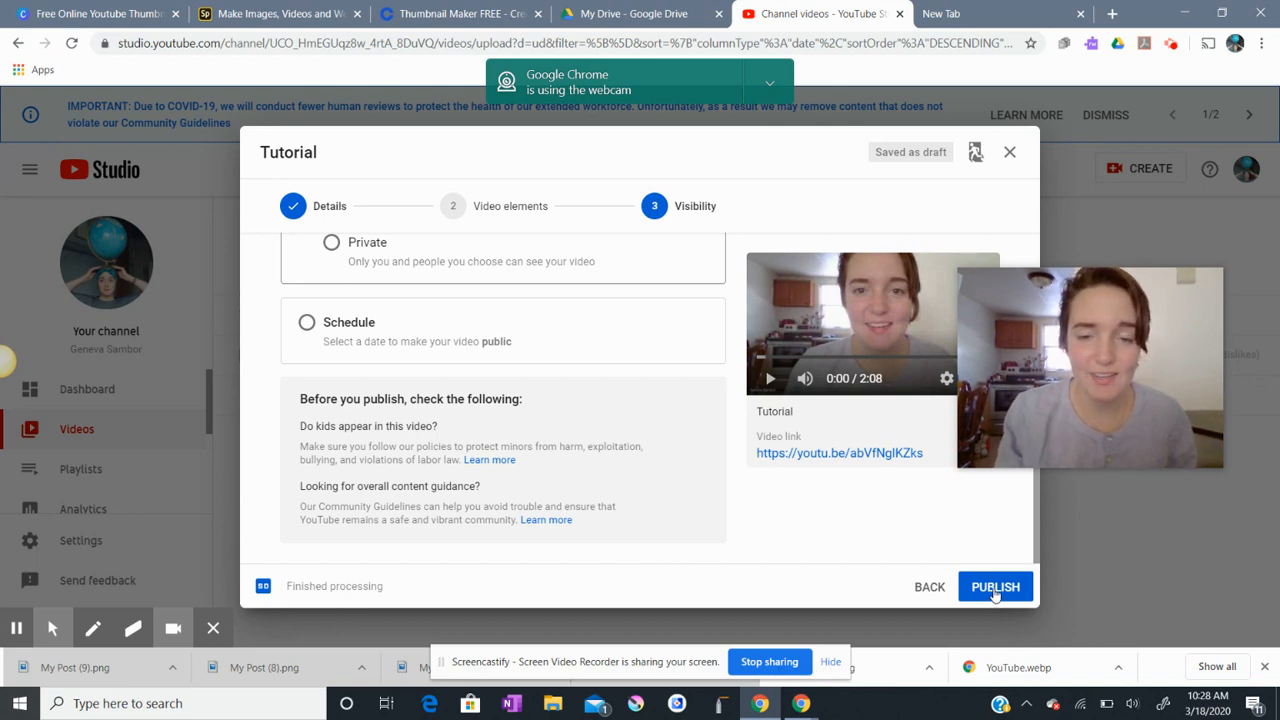
pyautogui.click(994, 586)
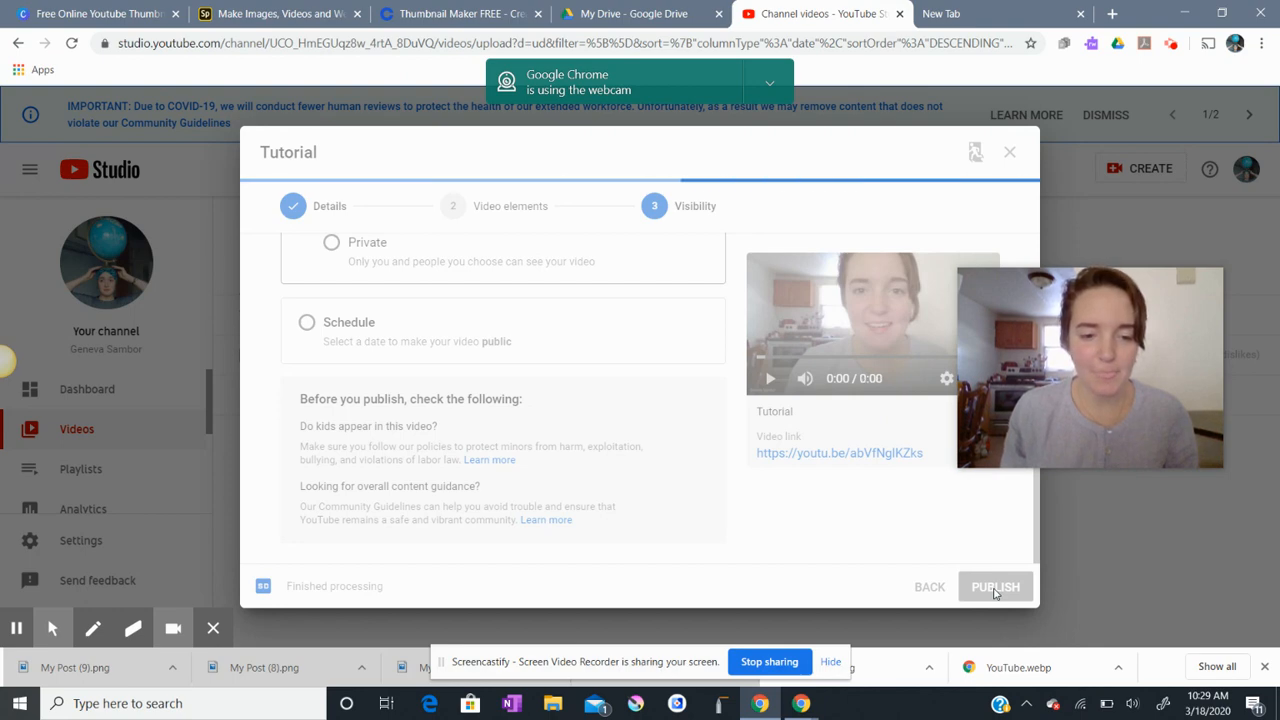
# Step: Copy the Tutorial video's shareable link from the Video published dialog
pyautogui.click(995, 587)
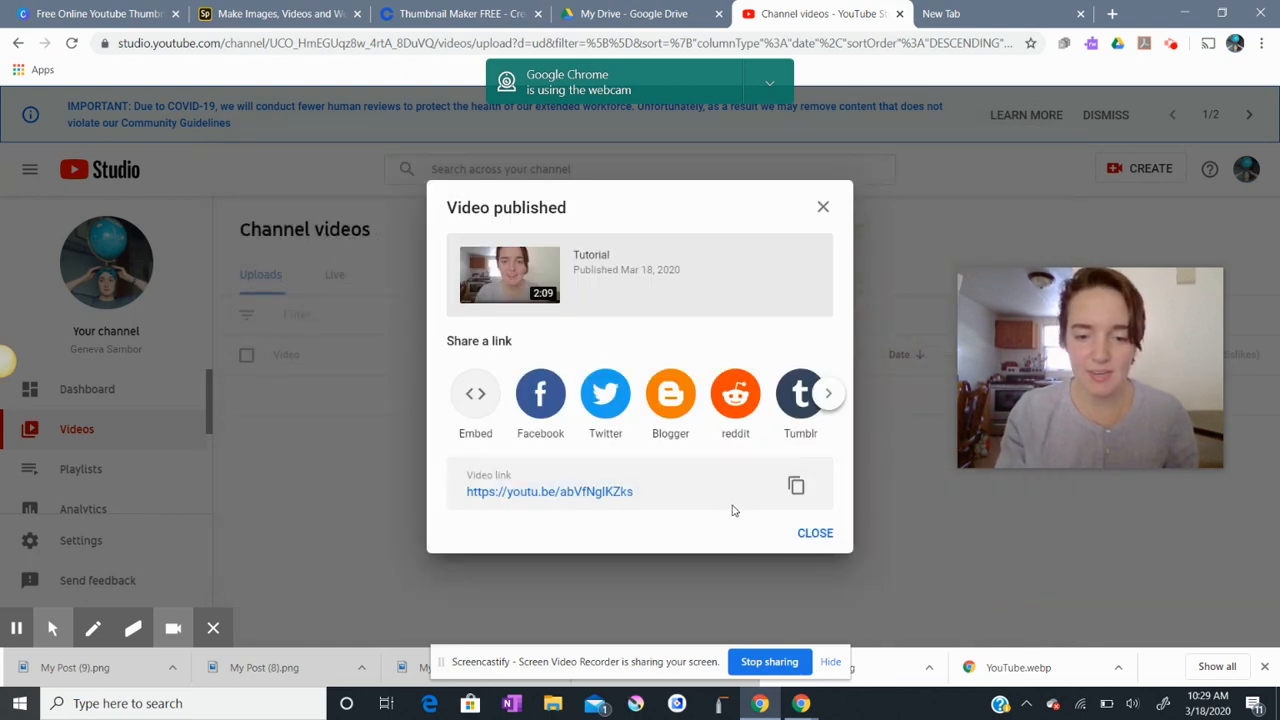
pyautogui.moveTo(796, 485)
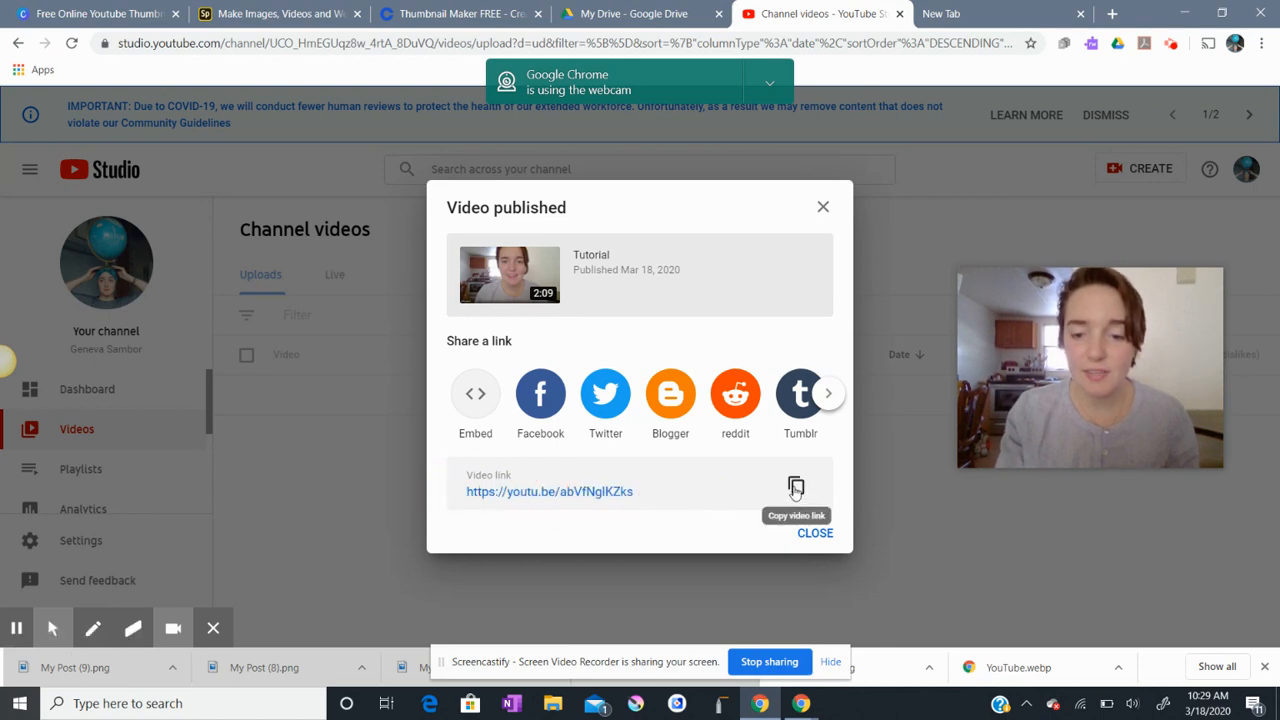
pyautogui.click(796, 486)
pyautogui.write('clas')
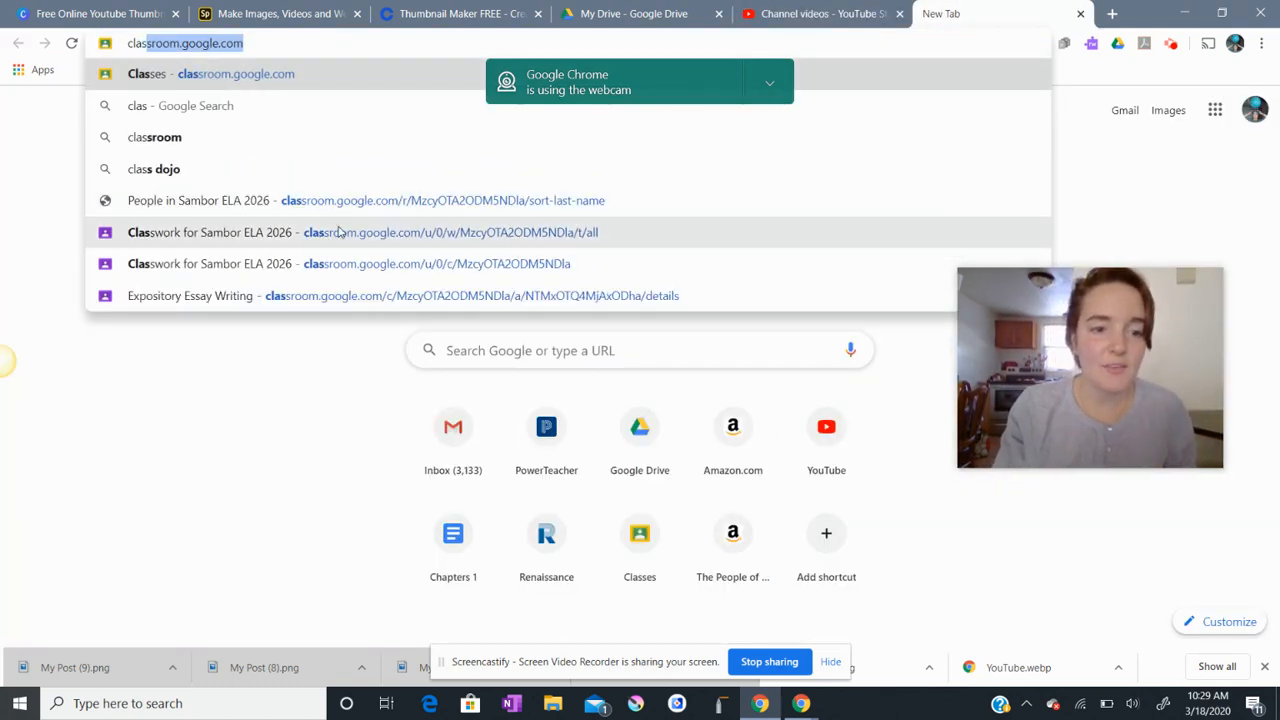
# Step: Open Sambor ELA 2026's Classwork page and create a new Material post
pyautogui.click(363, 232)
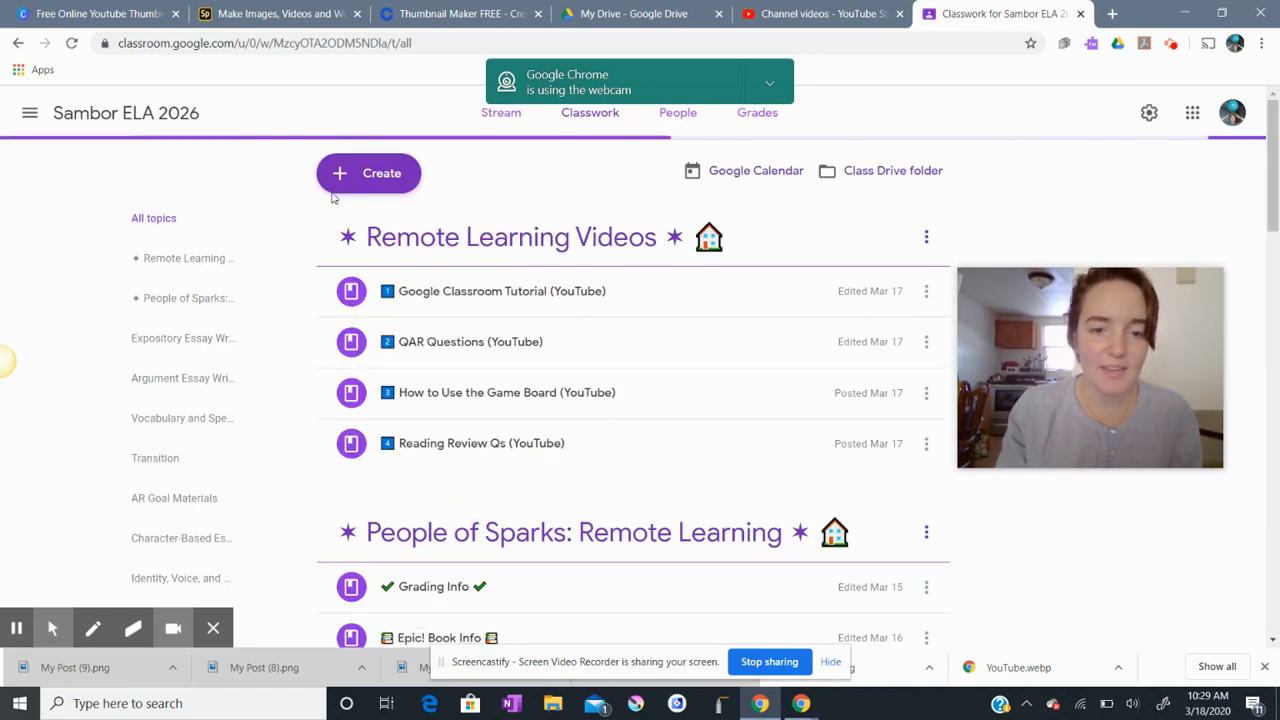
pyautogui.click(368, 172)
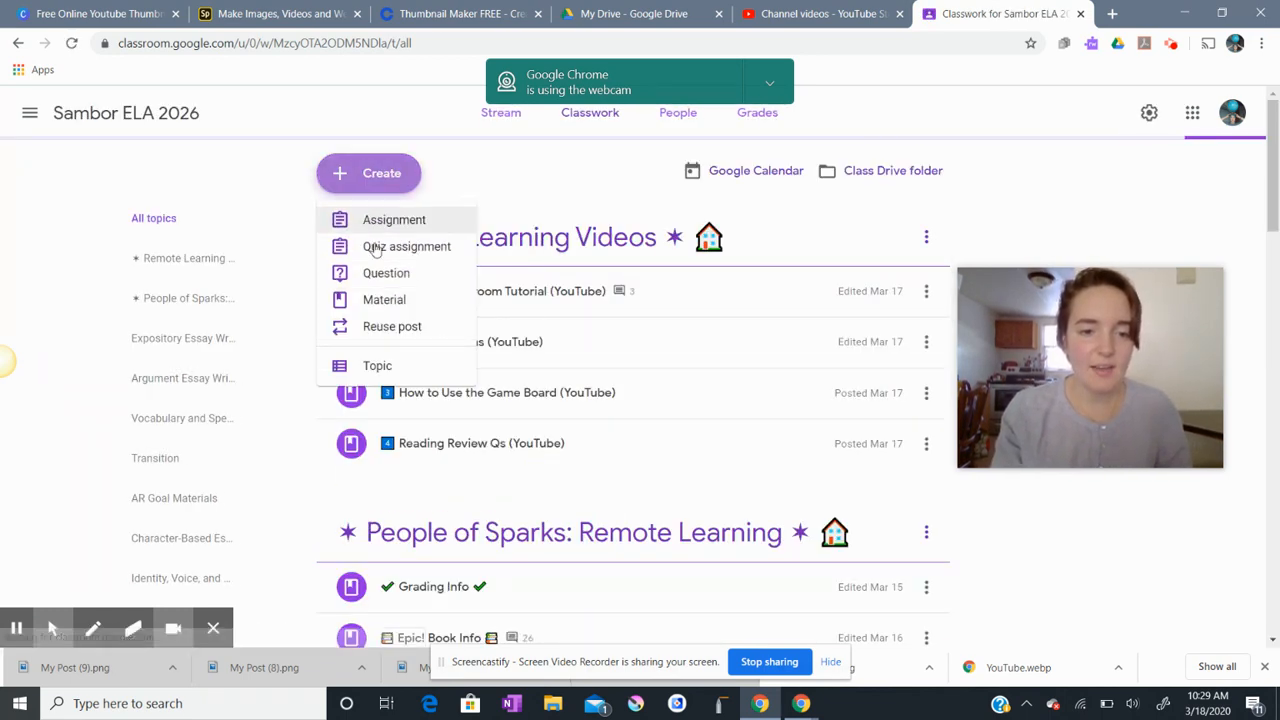
pyautogui.click(384, 299)
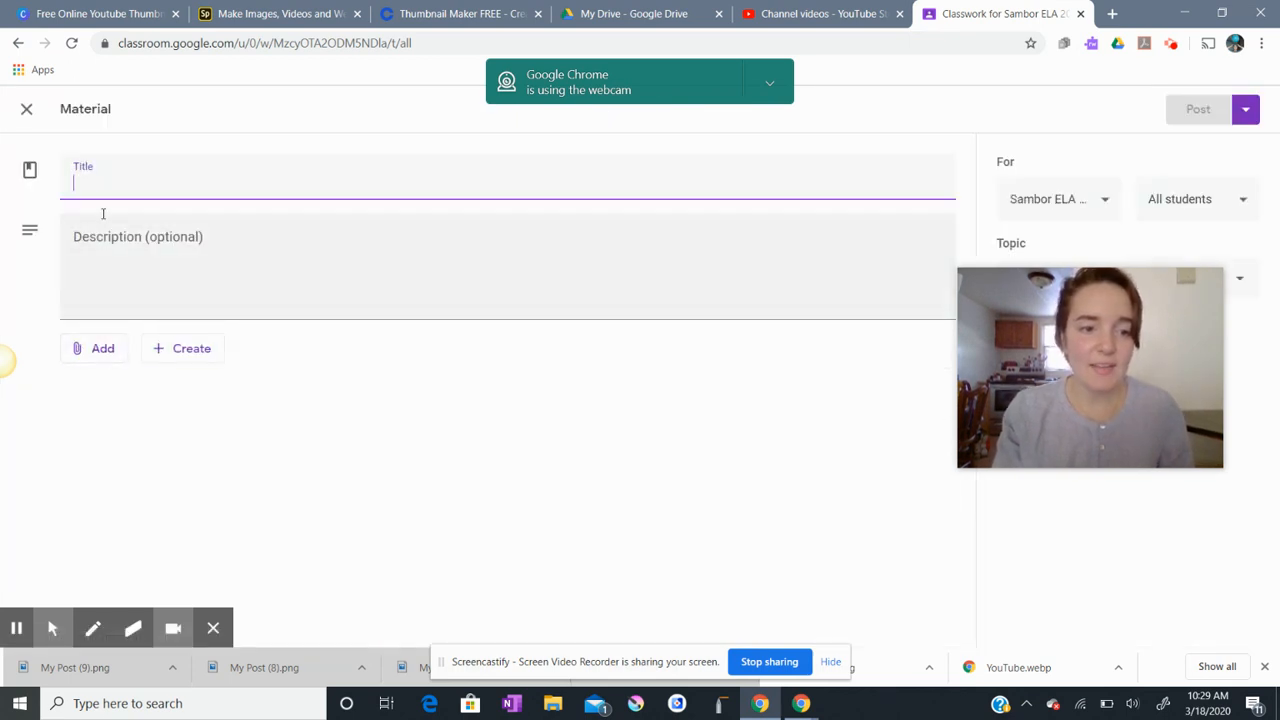
# Step: Title the material 'VIDEO' and choose a YouTube attachment from the Add menu
pyautogui.write('VIDEO')
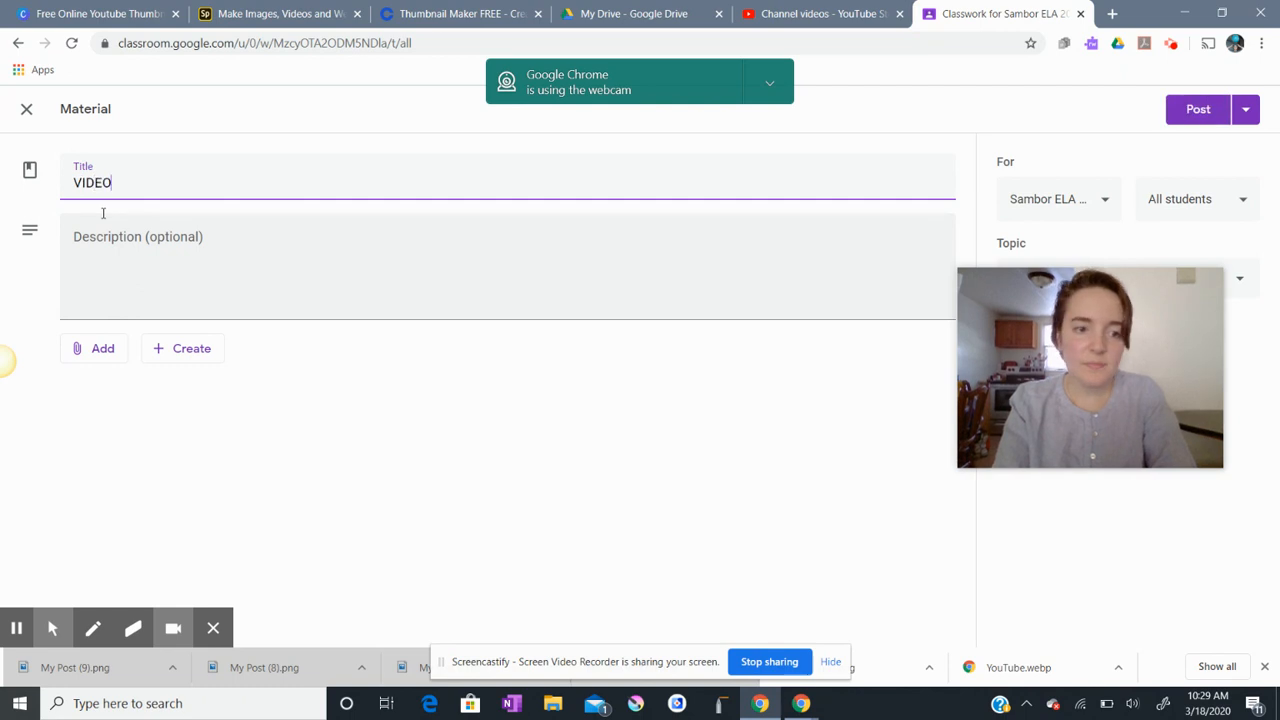
pyautogui.click(95, 348)
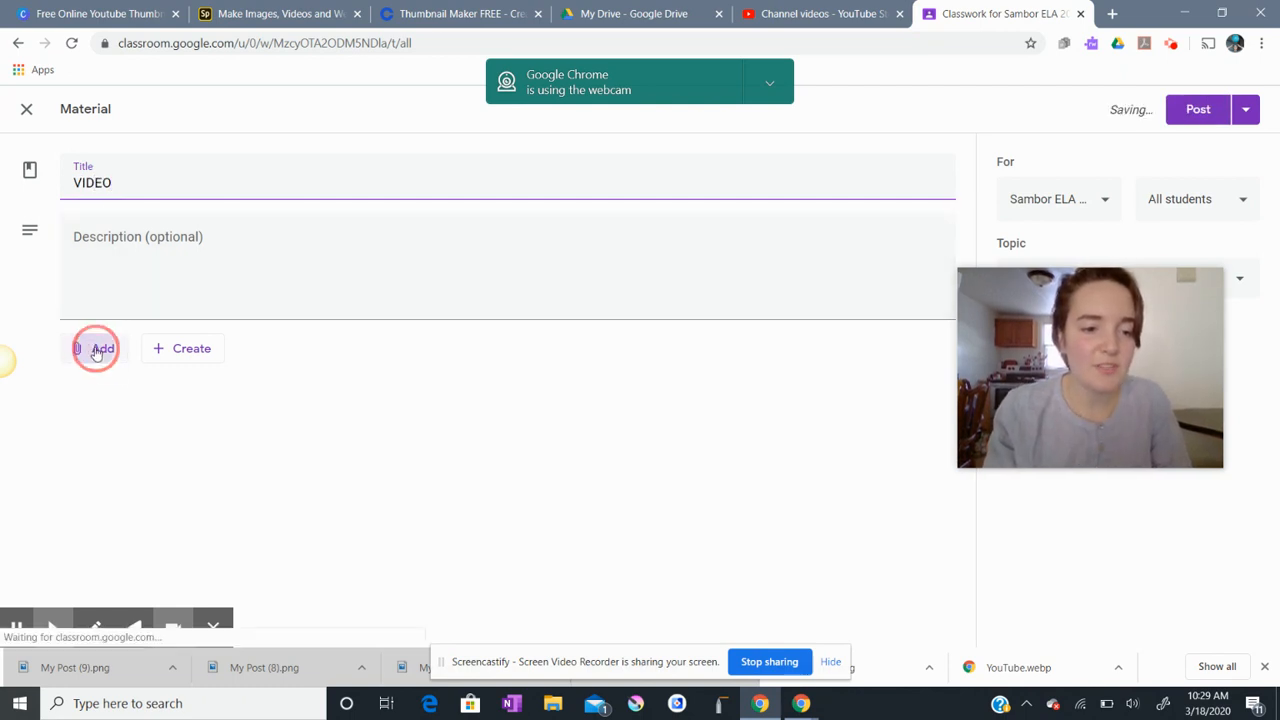
pyautogui.click(100, 348)
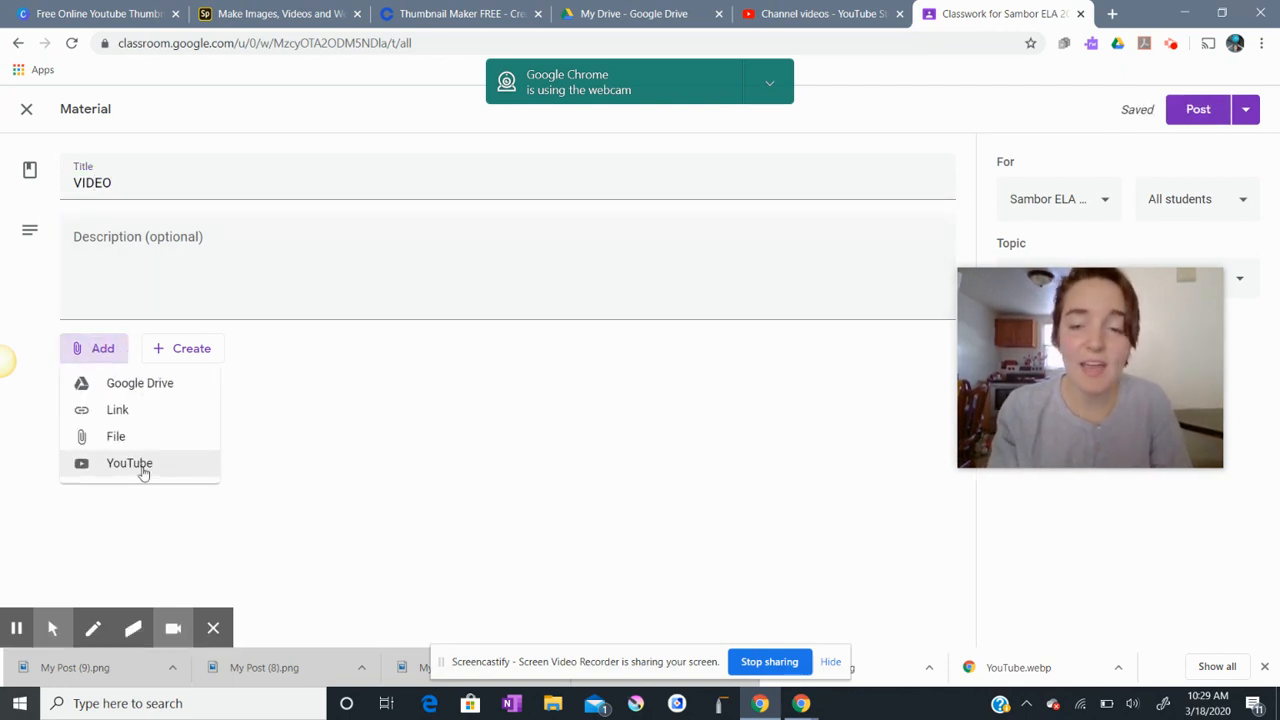
pyautogui.click(129, 463)
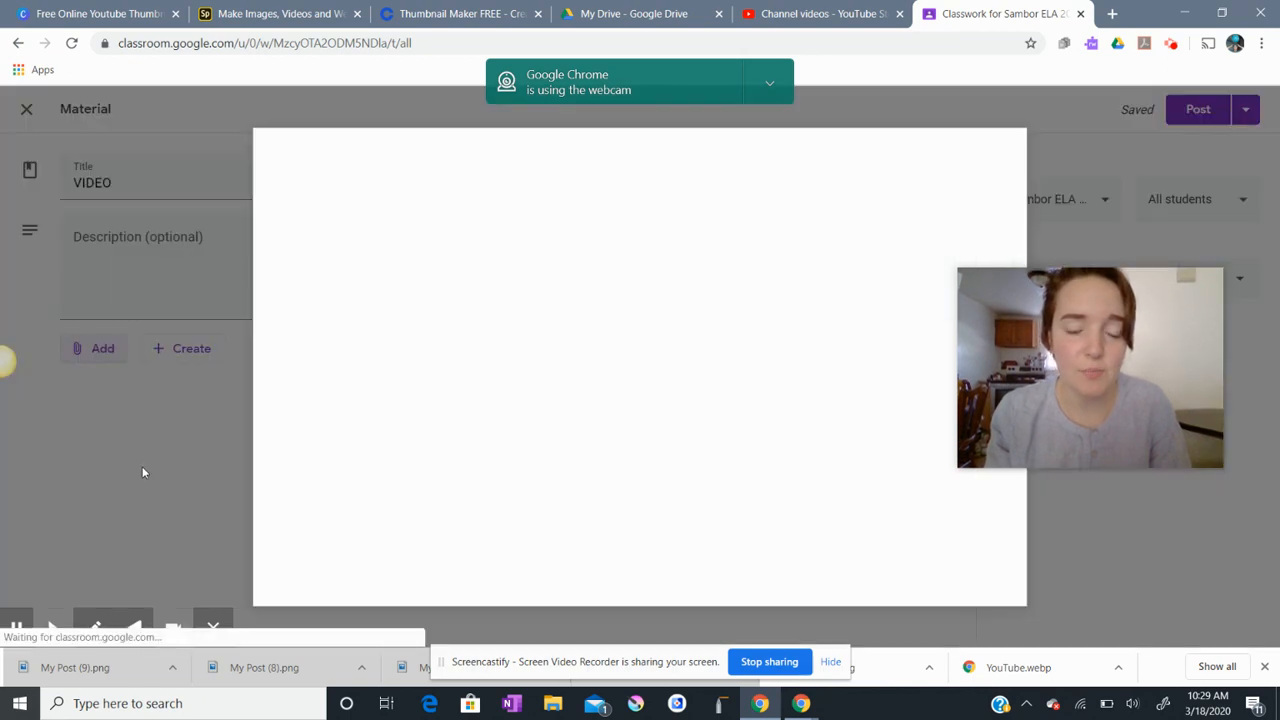
pyautogui.click(191, 348)
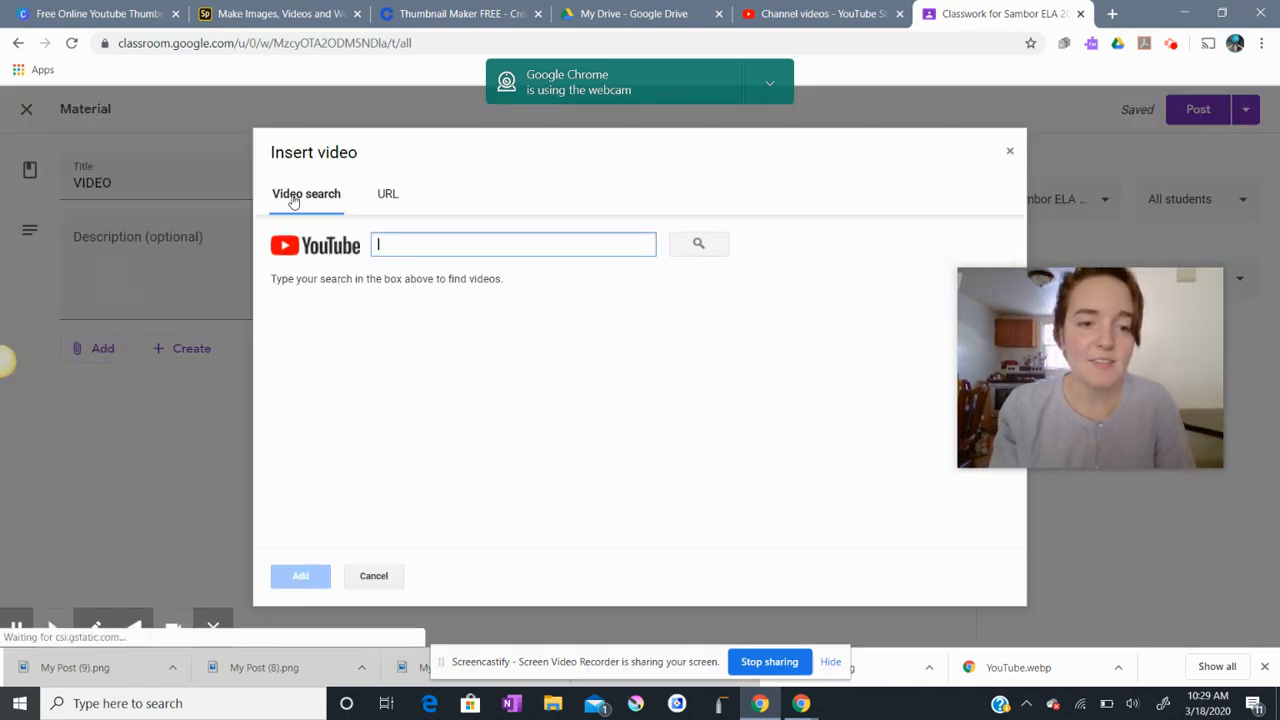
pyautogui.click(387, 193)
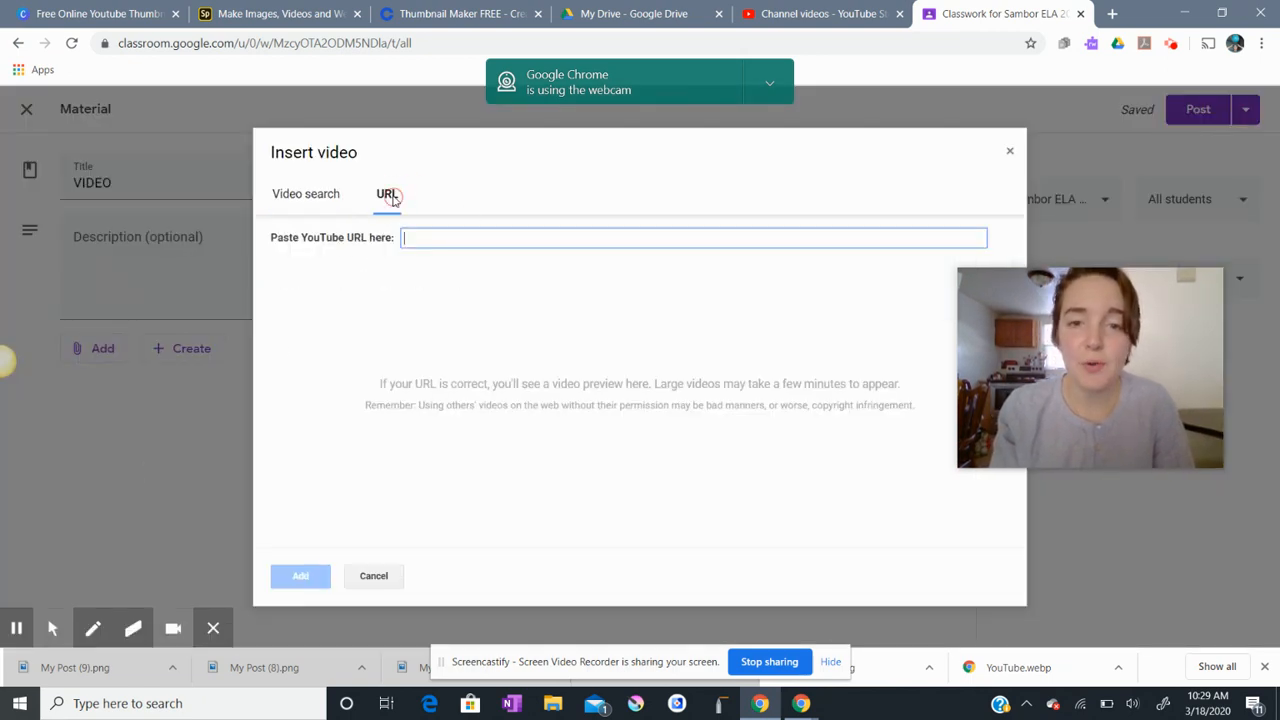
pyautogui.write('https://youtu.be/abVfNgIKZks')
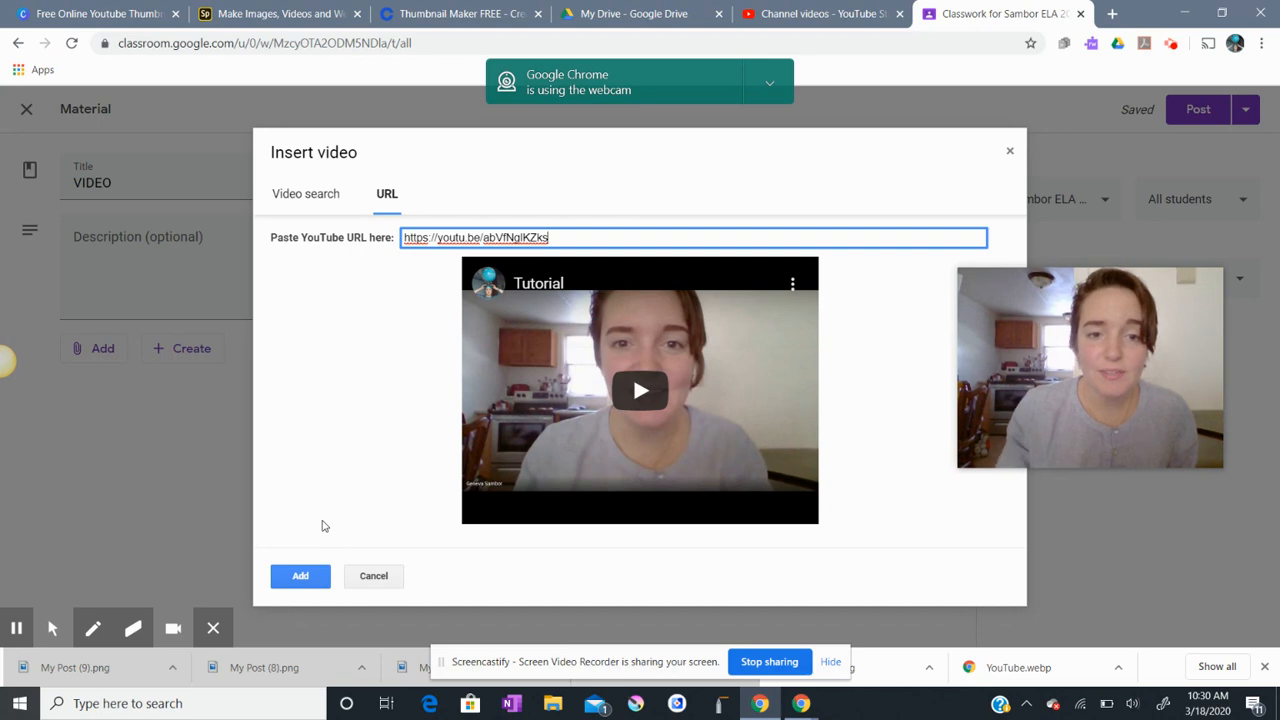
pyautogui.moveTo(266, 598)
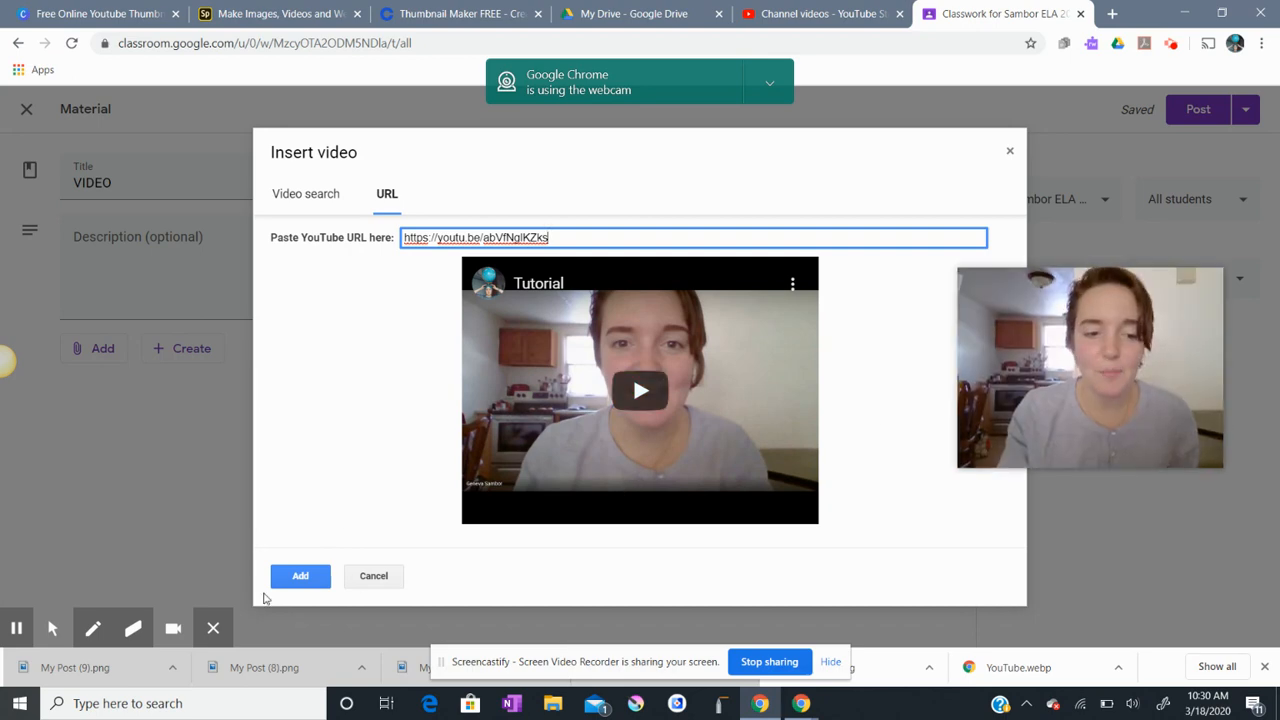
pyautogui.moveTo(16, 628)
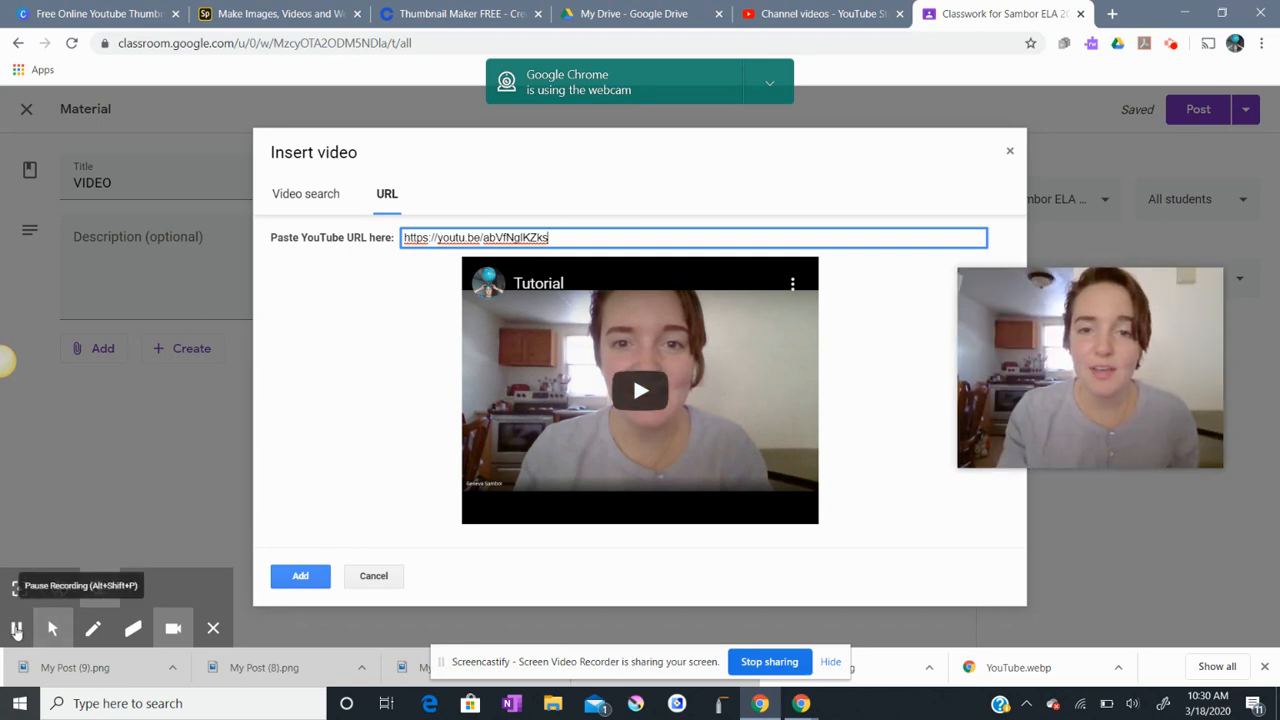